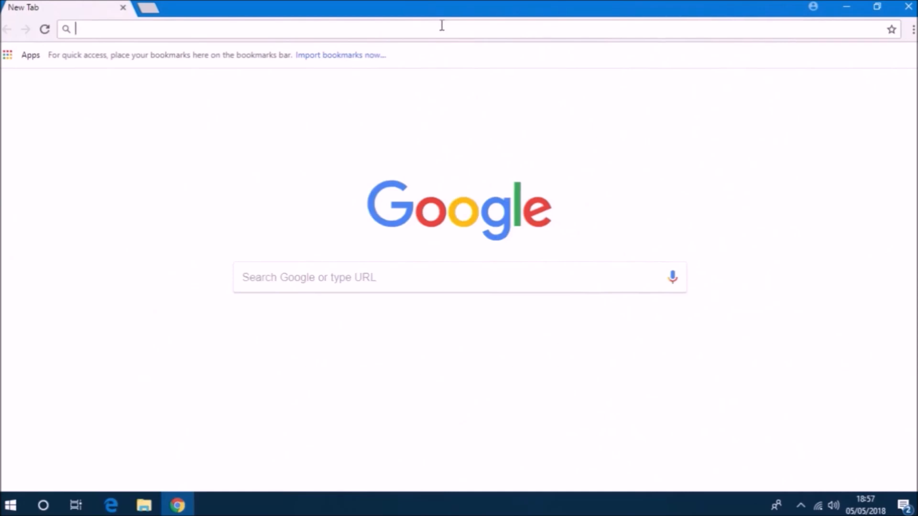
- Search Google for 'download windows 10'
{"action": "type", "text": "d"}
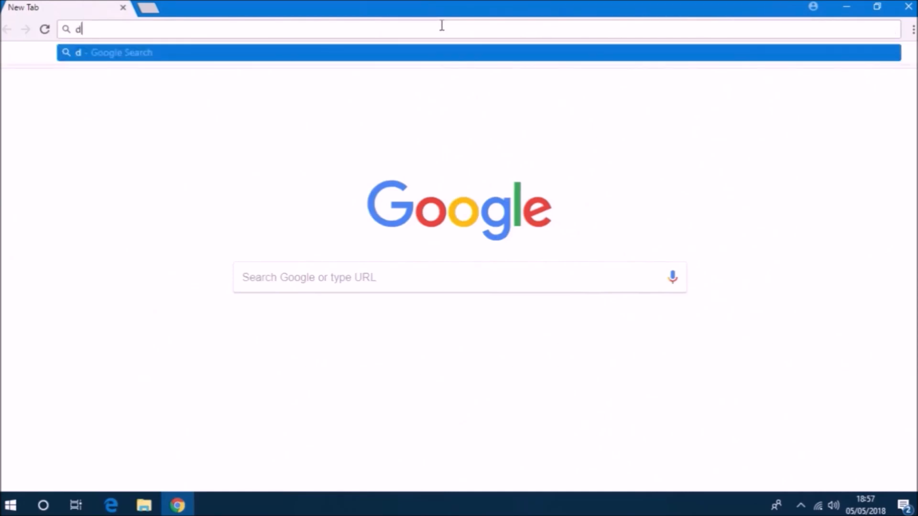
{"action": "type", "text": "ownload w"}
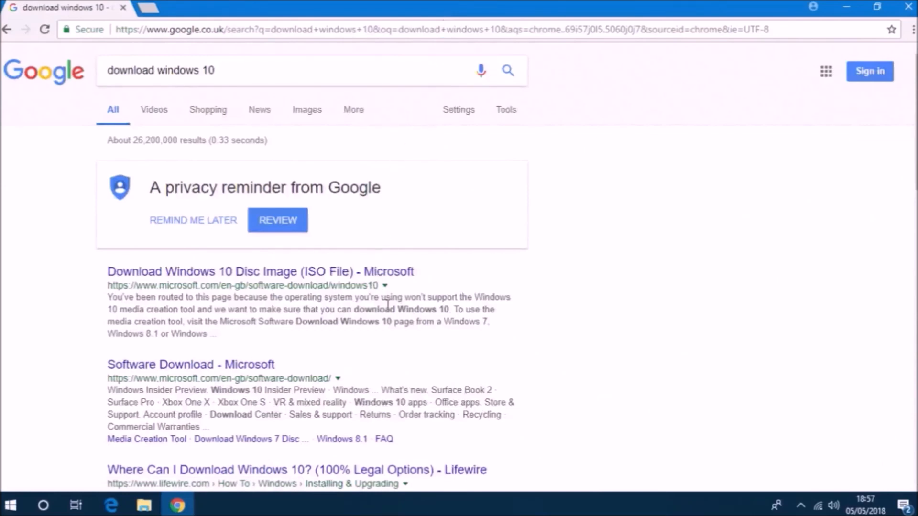
- Go to Microsoft's Windows 10 disc image page from the search results
{"action": "left_click", "coordinate": [260, 271]}
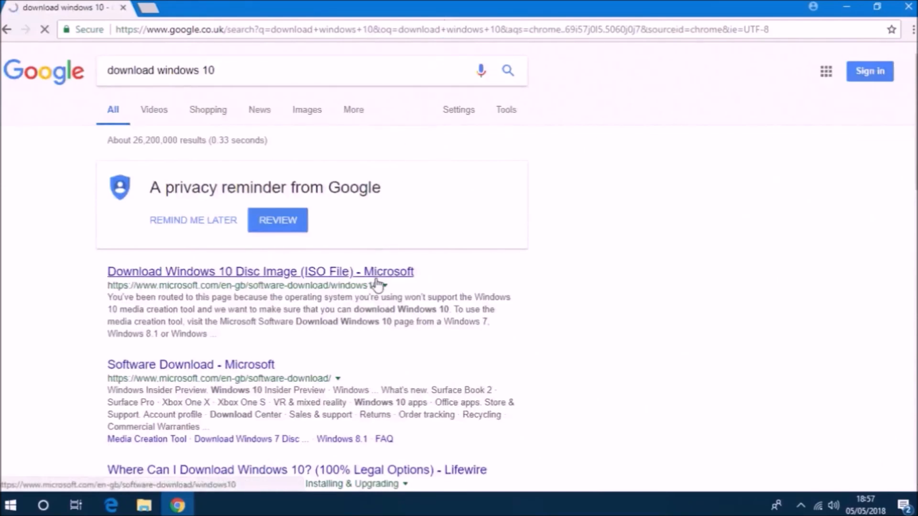
{"action": "left_click", "coordinate": [260, 272]}
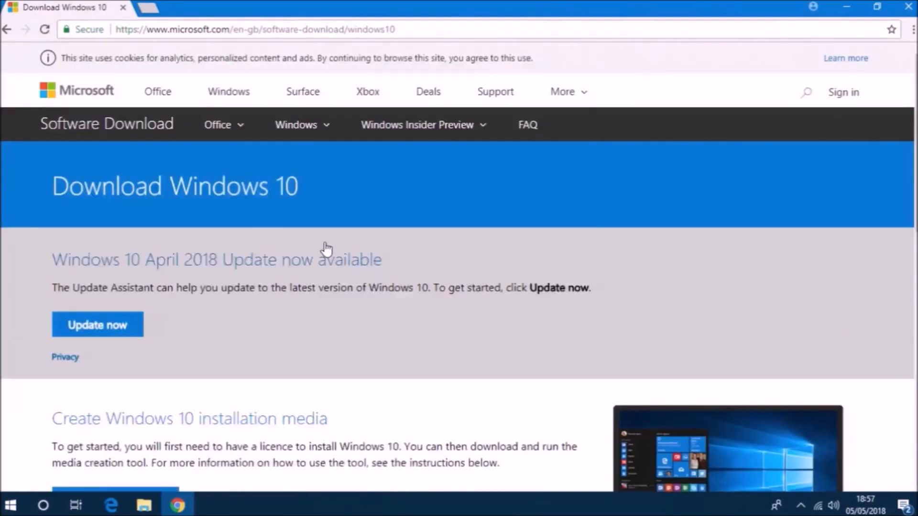
{"action": "scroll", "scroll_direction": "down", "scroll_amount": 3}
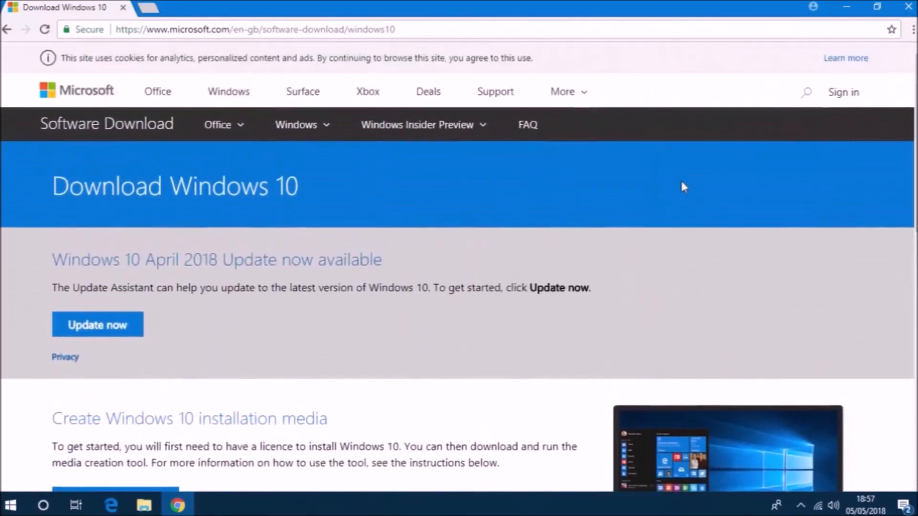
{"action": "mouse_move", "coordinate": [753, 8]}
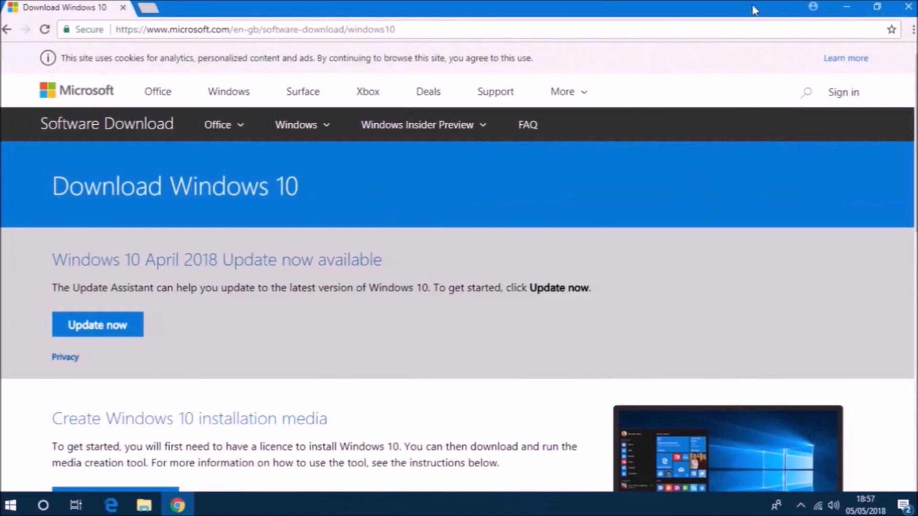
{"action": "mouse_move", "coordinate": [737, 9]}
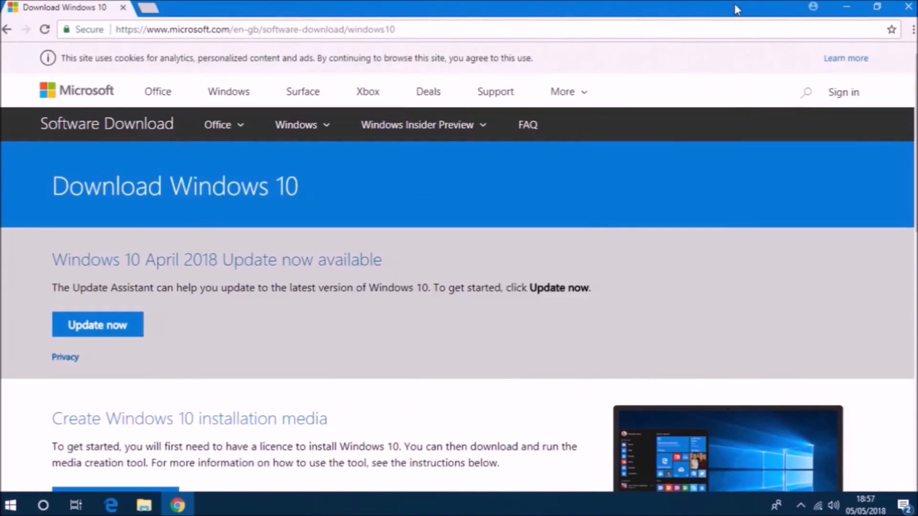
- Use DevTools (F12) device emulation to load the ISO download page, then return to desktop layout
{"action": "key", "text": "F12"}
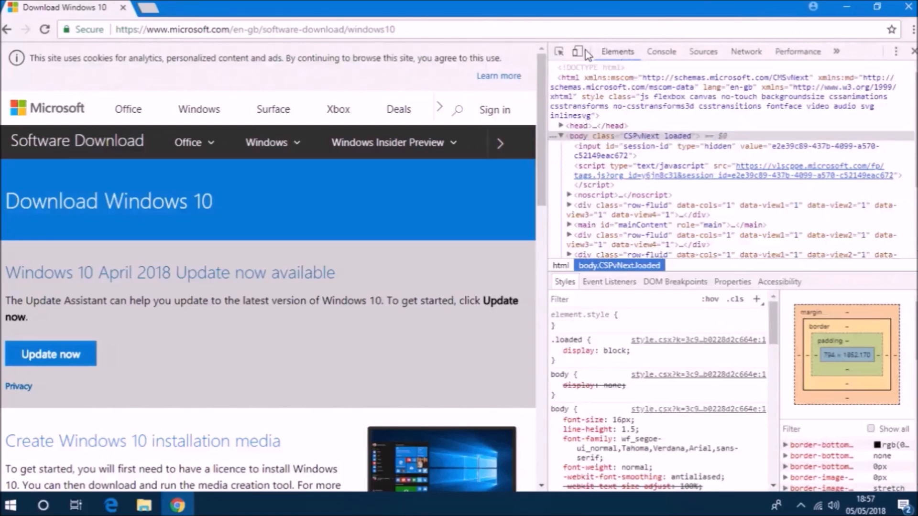
{"action": "left_click", "coordinate": [577, 51]}
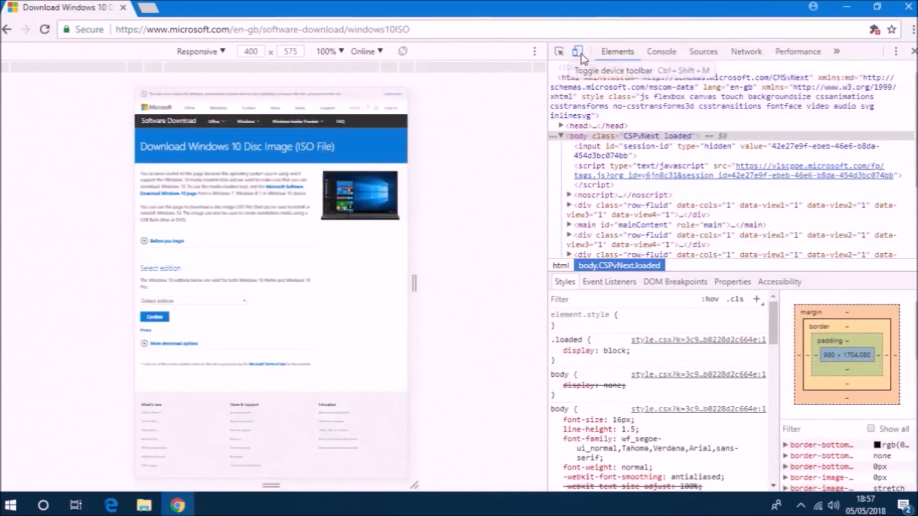
{"action": "left_click", "coordinate": [579, 51]}
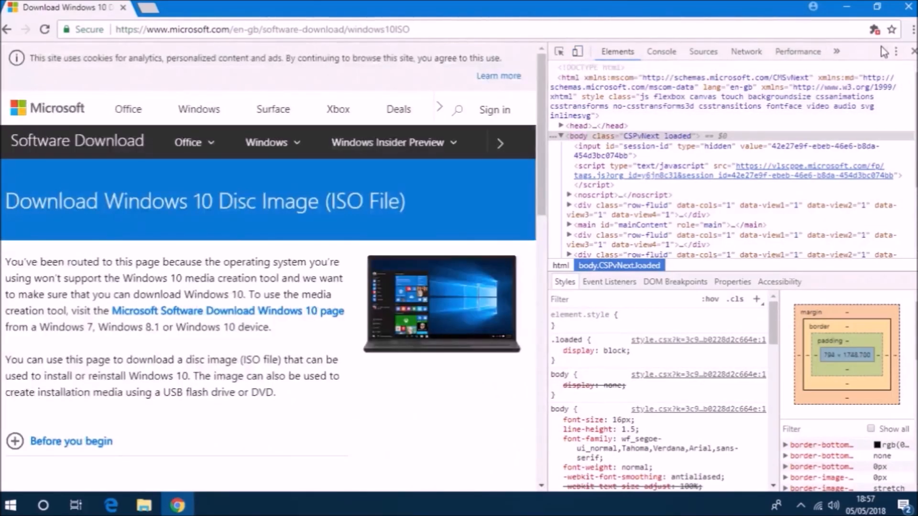
- Close DevTools and scroll the ISO page down to the Select edition chooser
{"action": "left_click", "coordinate": [910, 52]}
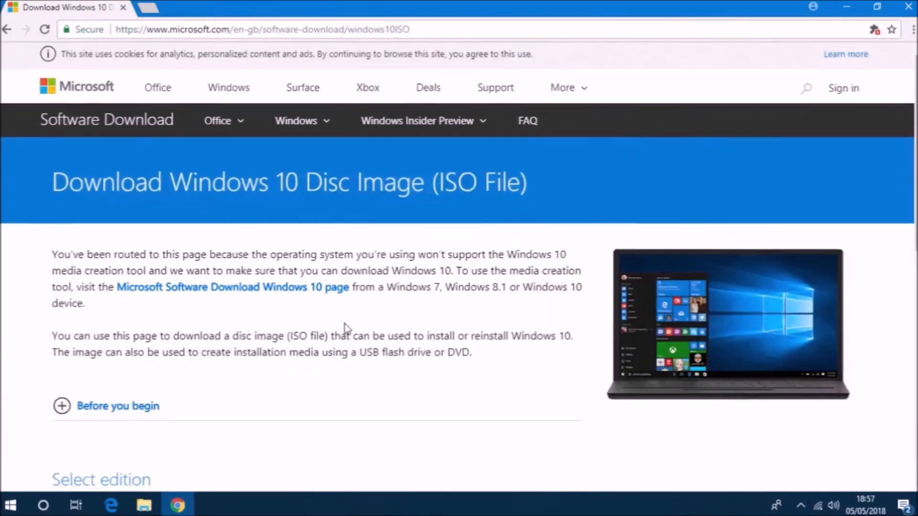
{"action": "scroll", "scroll_direction": "down", "scroll_amount": 3}
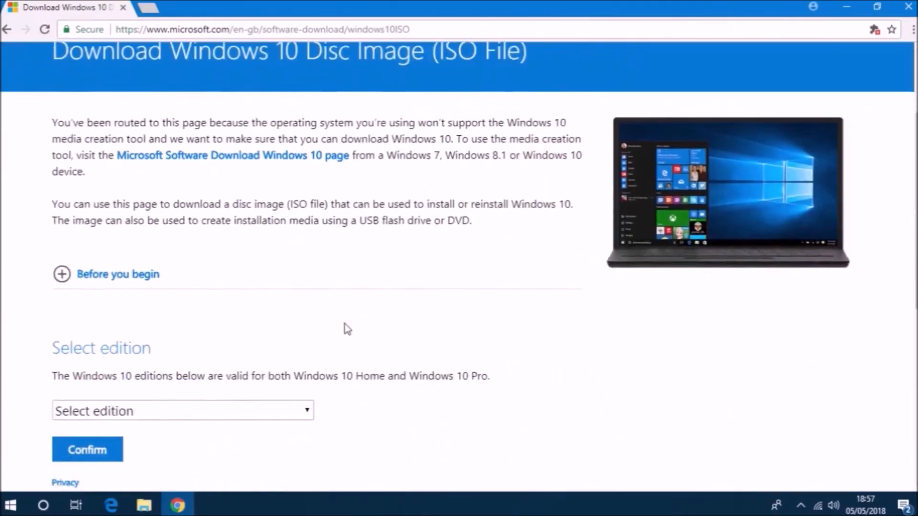
{"action": "scroll", "scroll_direction": "down", "scroll_amount": 3}
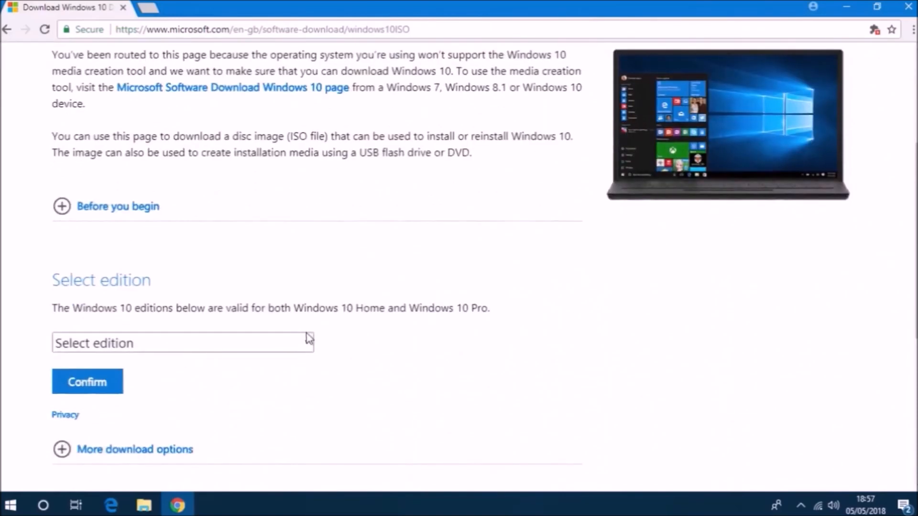
{"action": "scroll", "scroll_direction": "down", "scroll_amount": 3}
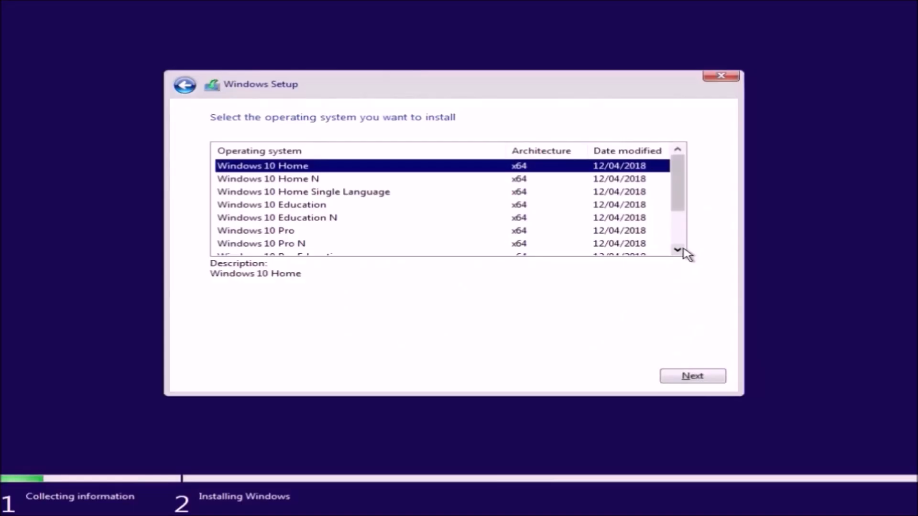
{"action": "left_click", "coordinate": [676, 250]}
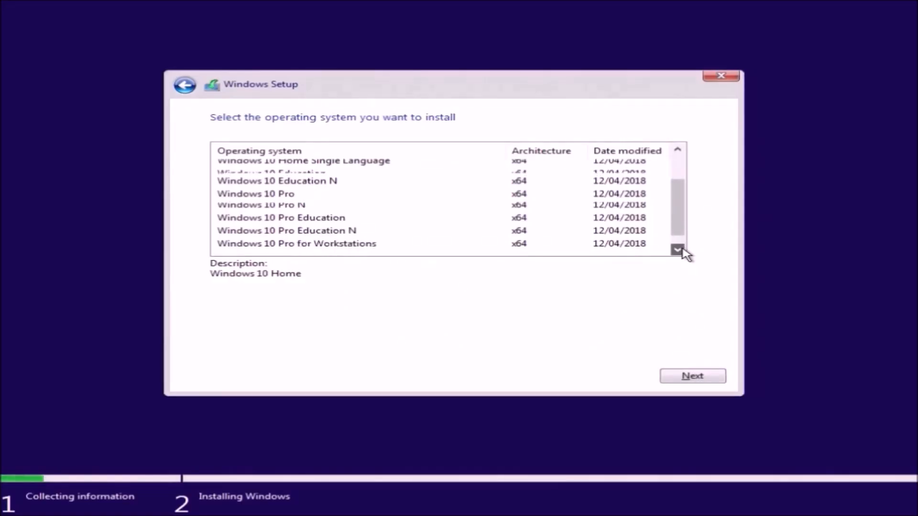
{"action": "left_click", "coordinate": [677, 251]}
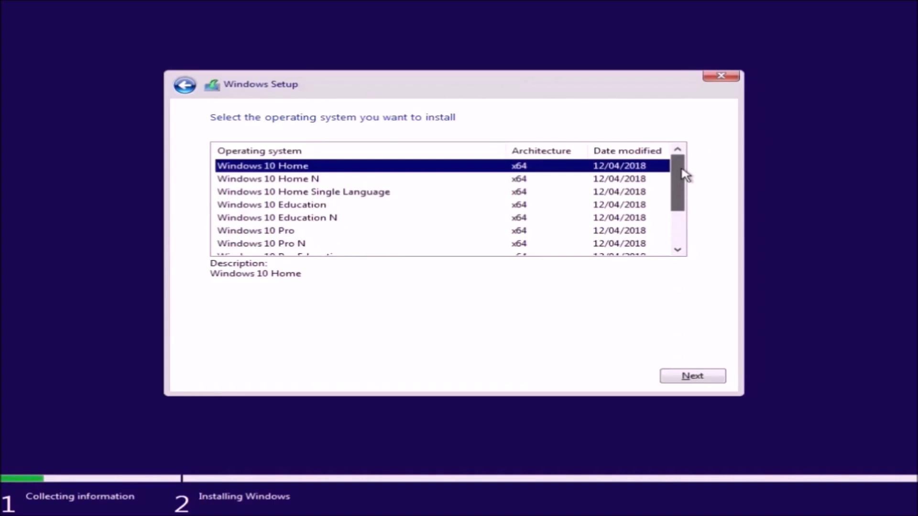
{"action": "mouse_move", "coordinate": [694, 172]}
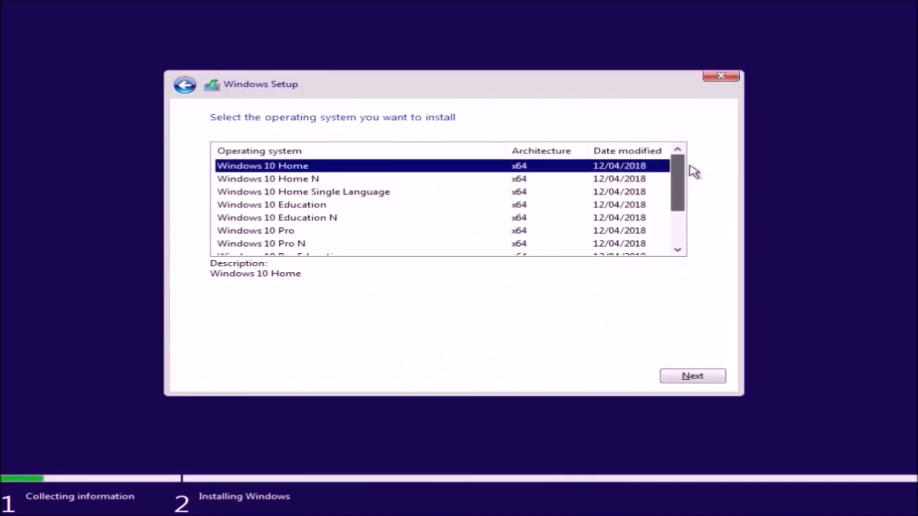
{"action": "mouse_move", "coordinate": [679, 251]}
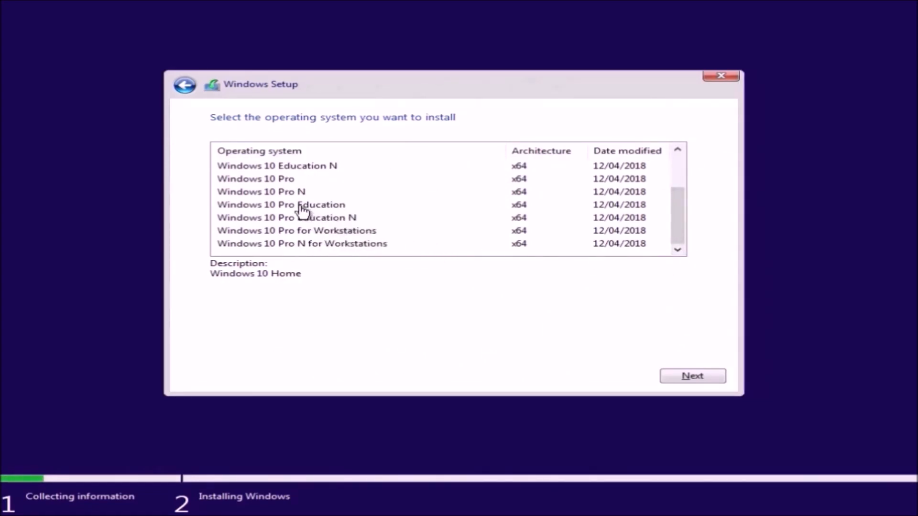
{"action": "mouse_move", "coordinate": [287, 182]}
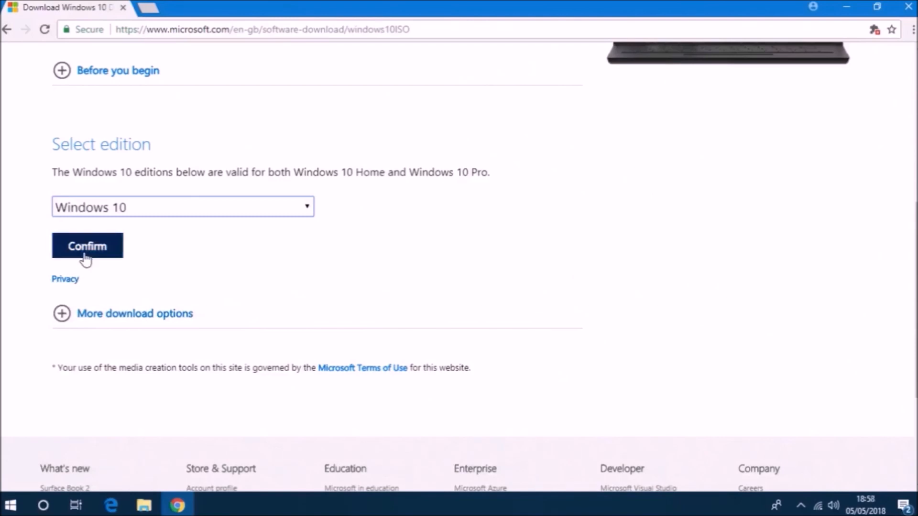
- Confirm Windows 10, choose English International, and start the 64-bit ISO download
{"action": "left_click", "coordinate": [88, 247]}
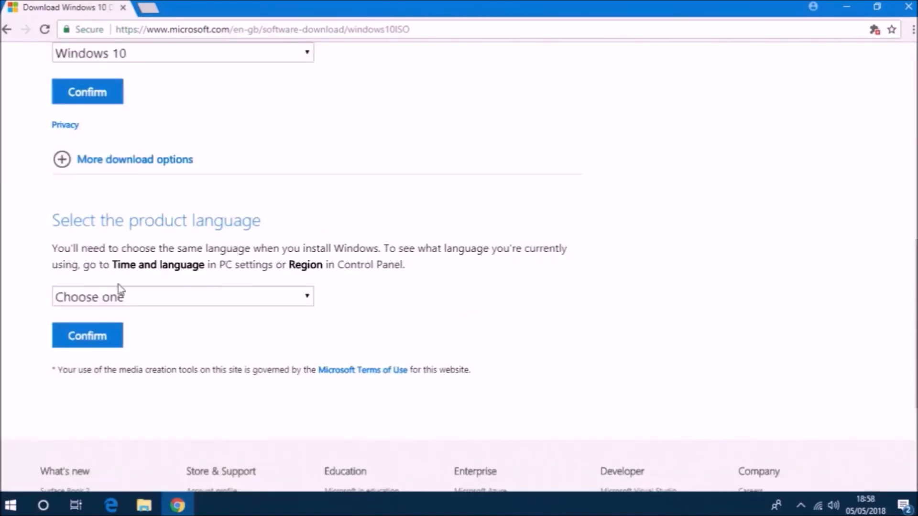
{"action": "left_click", "coordinate": [182, 297]}
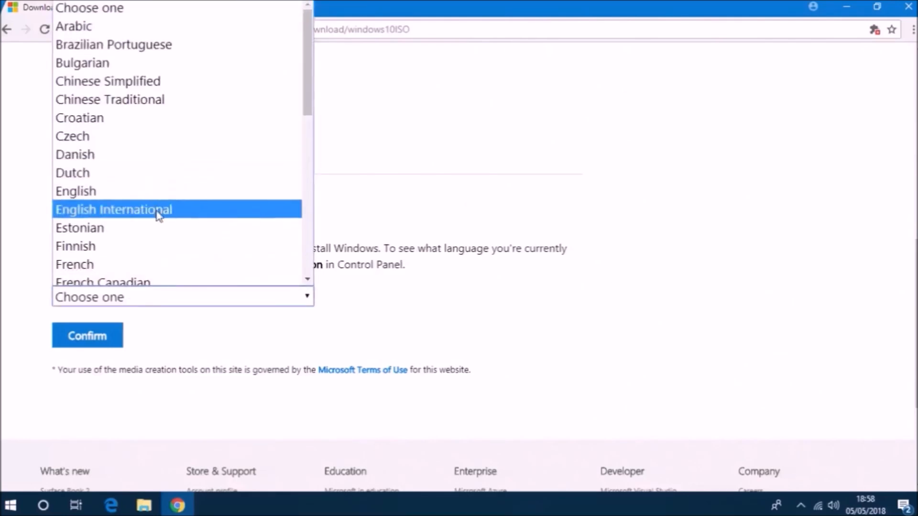
{"action": "left_click", "coordinate": [113, 210]}
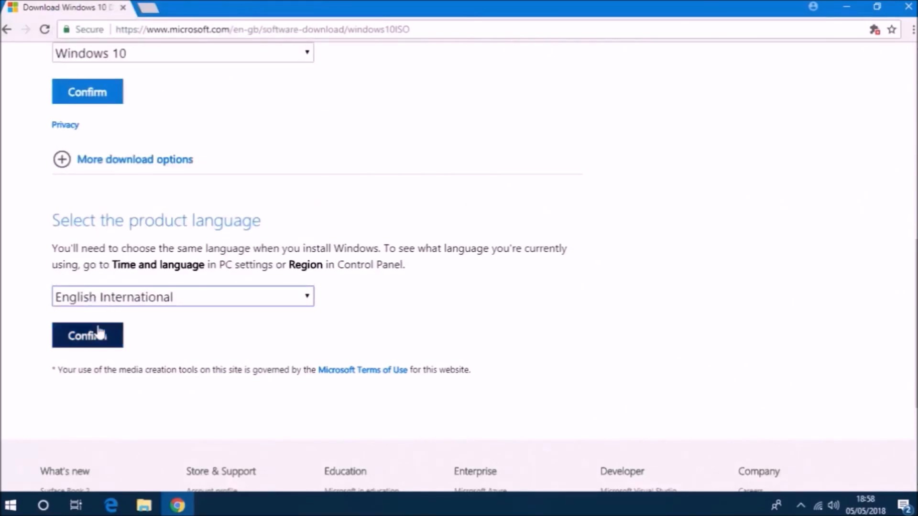
{"action": "left_click", "coordinate": [87, 336]}
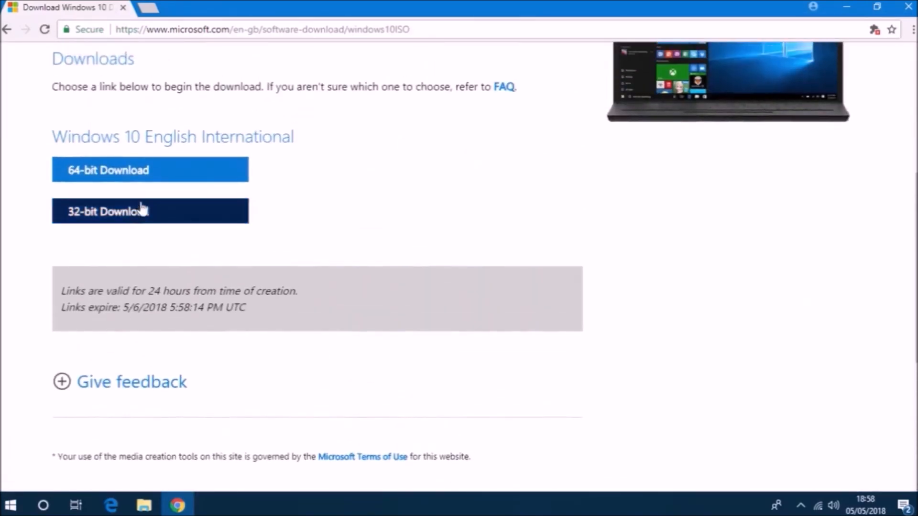
{"action": "left_click", "coordinate": [149, 169]}
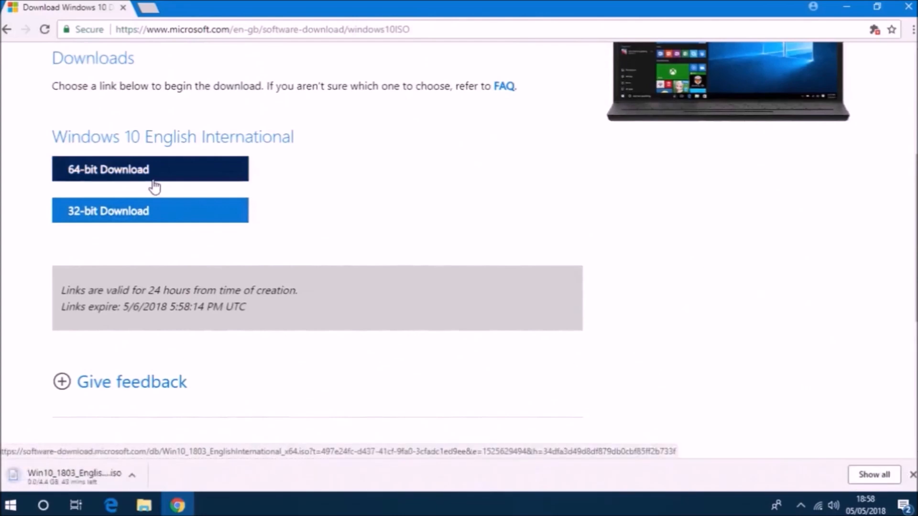
{"action": "mouse_move", "coordinate": [475, 260]}
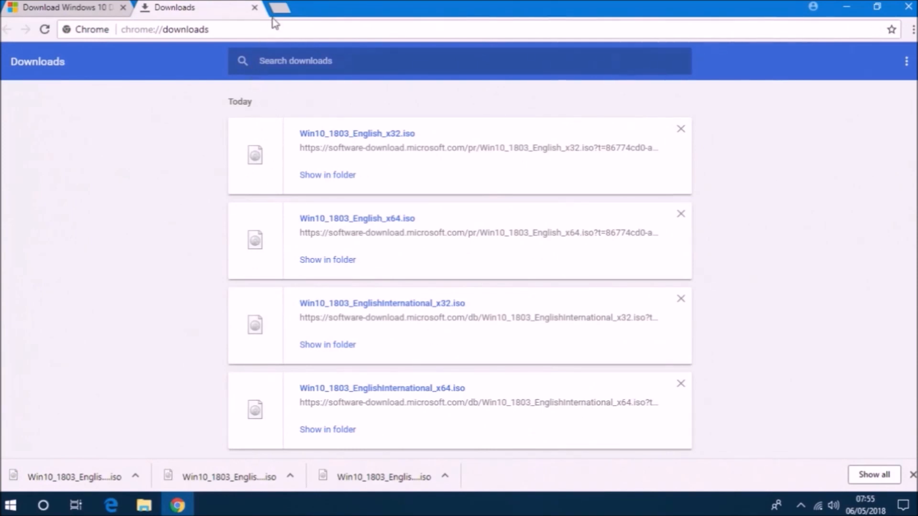
- Open rufus.akeo.ie in a new browser tab
{"action": "left_click", "coordinate": [283, 10]}
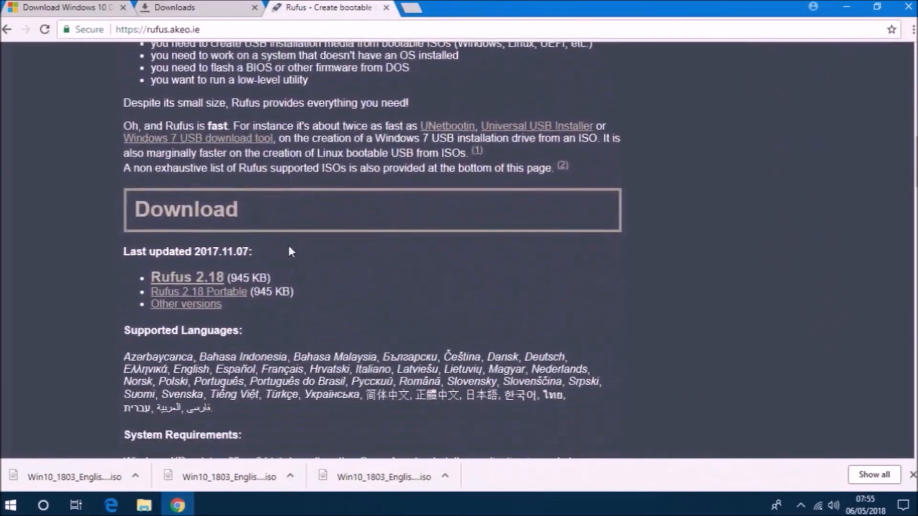
- Download Rufus 2.18 and show it in the Downloads folder
{"action": "scroll", "scroll_direction": "down", "scroll_amount": 3}
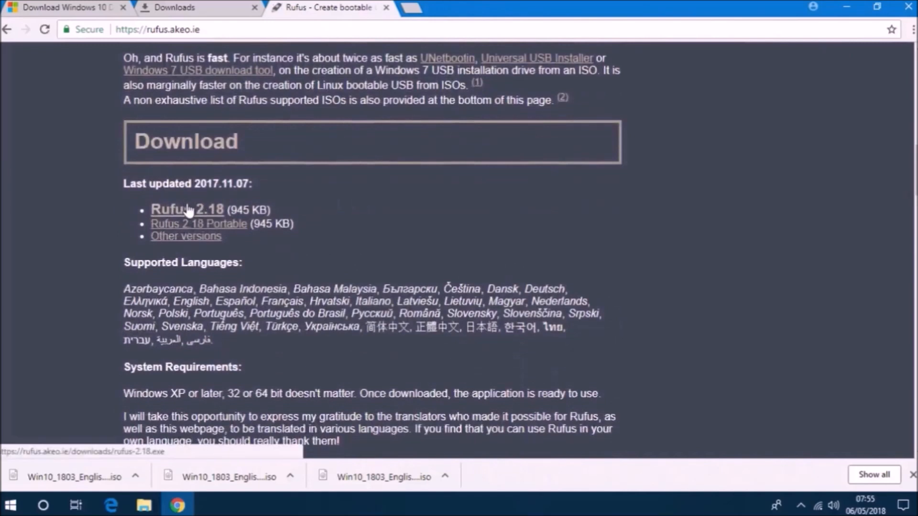
{"action": "left_click", "coordinate": [186, 210]}
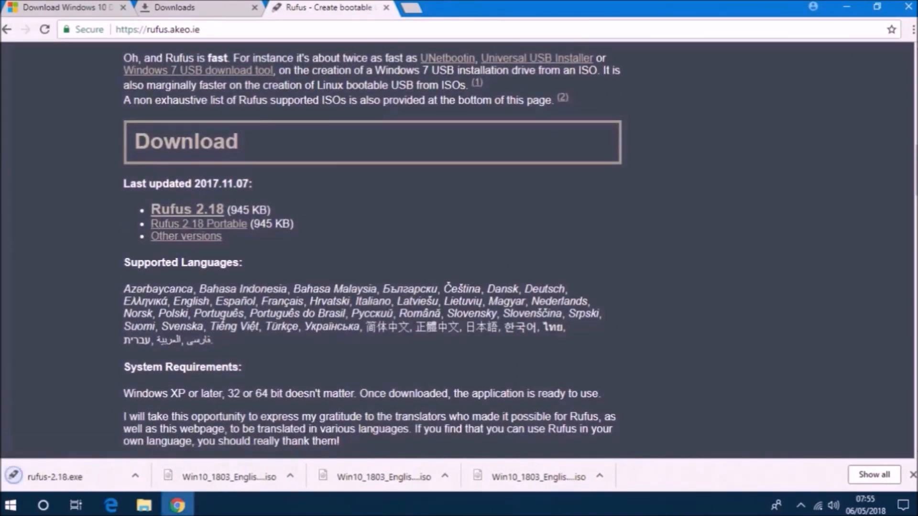
{"action": "left_click", "coordinate": [141, 505]}
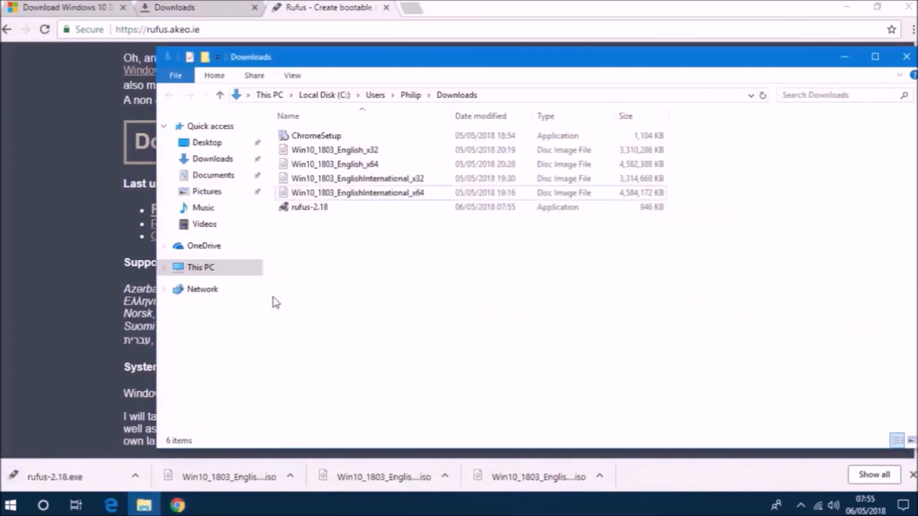
- Launch rufus-2.18.exe, allowing it past SmartScreen and User Account Control
{"action": "left_click", "coordinate": [309, 207]}
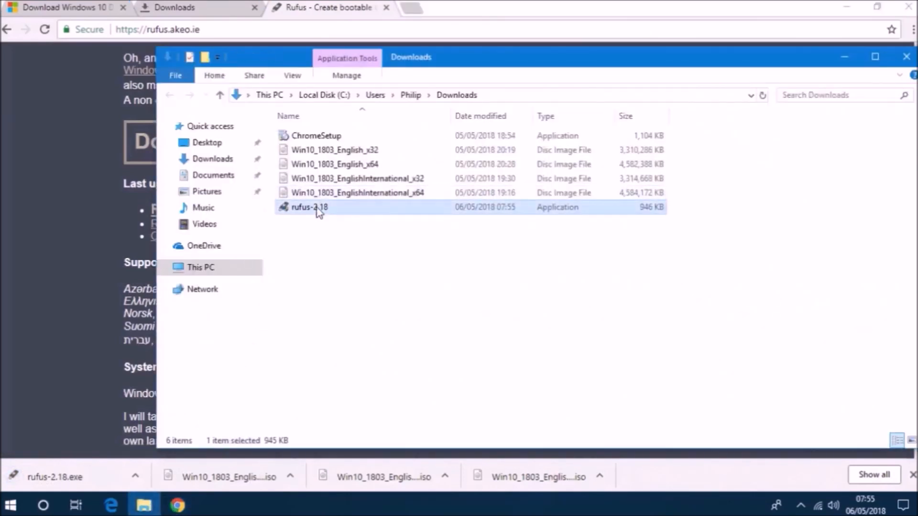
{"action": "double_click", "coordinate": [306, 207]}
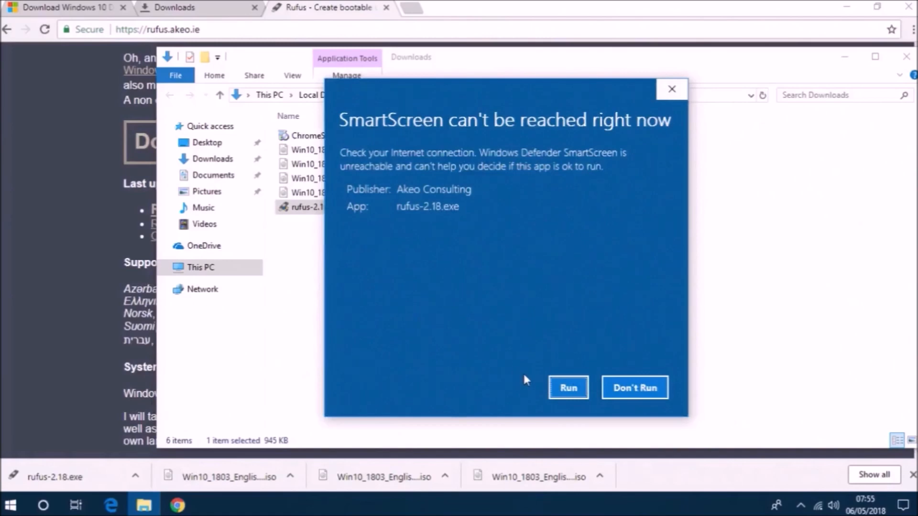
{"action": "left_click", "coordinate": [568, 388]}
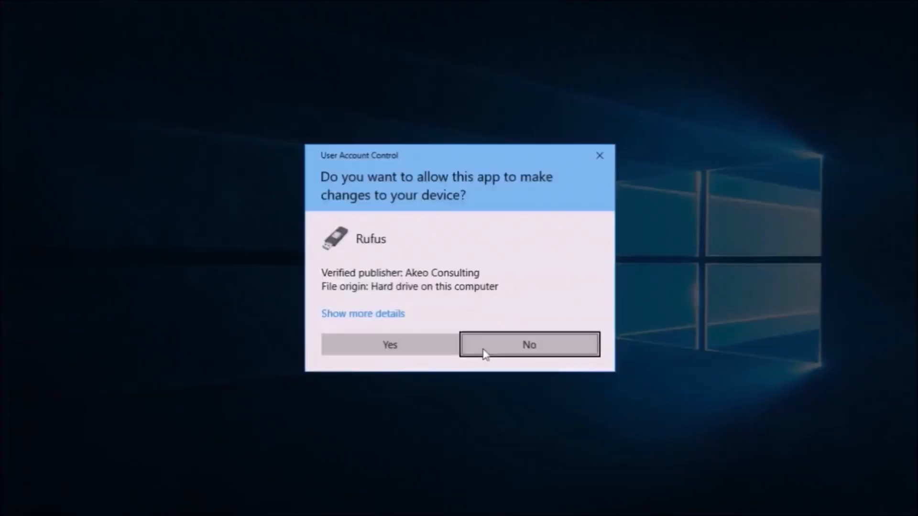
{"action": "left_click", "coordinate": [390, 345]}
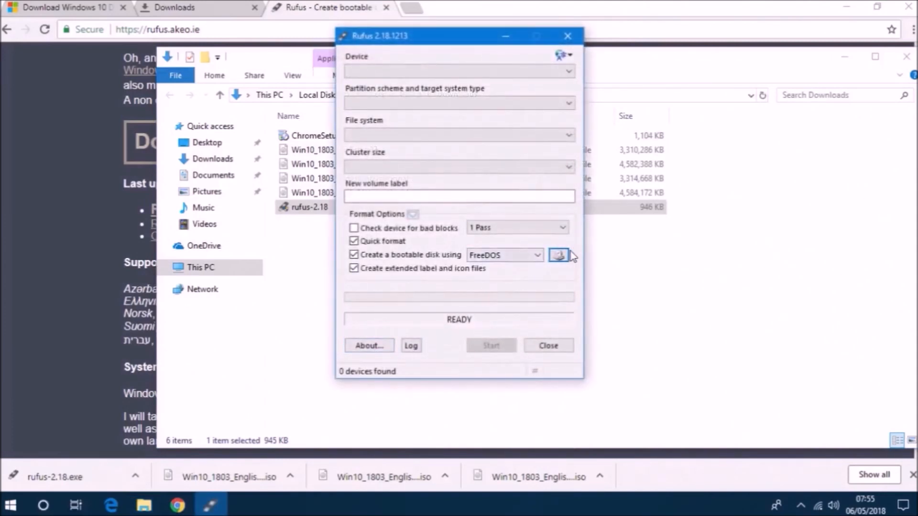
- Load Win10_1803_EnglishInternational_x64.iso in Rufus and display its MD5, SHA1 and SHA256 checksums
{"action": "left_click", "coordinate": [558, 255]}
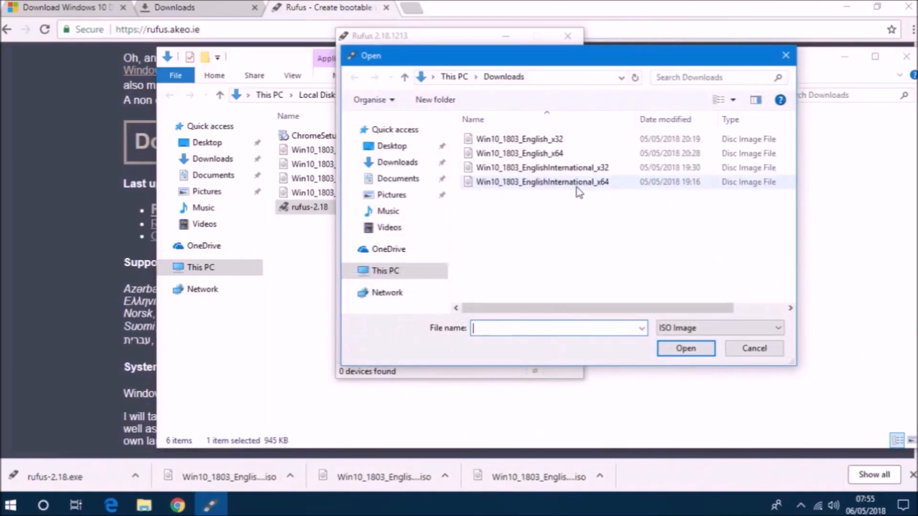
{"action": "double_click", "coordinate": [541, 182]}
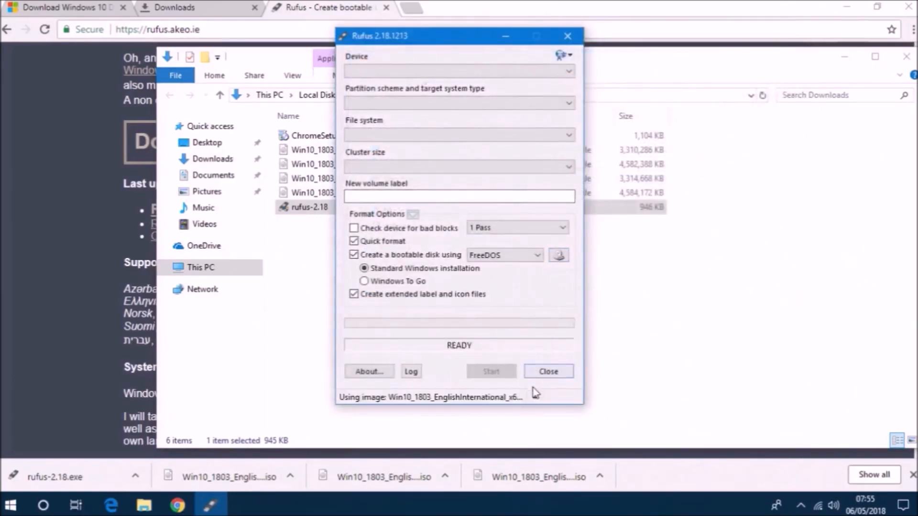
{"action": "left_click", "coordinate": [492, 371]}
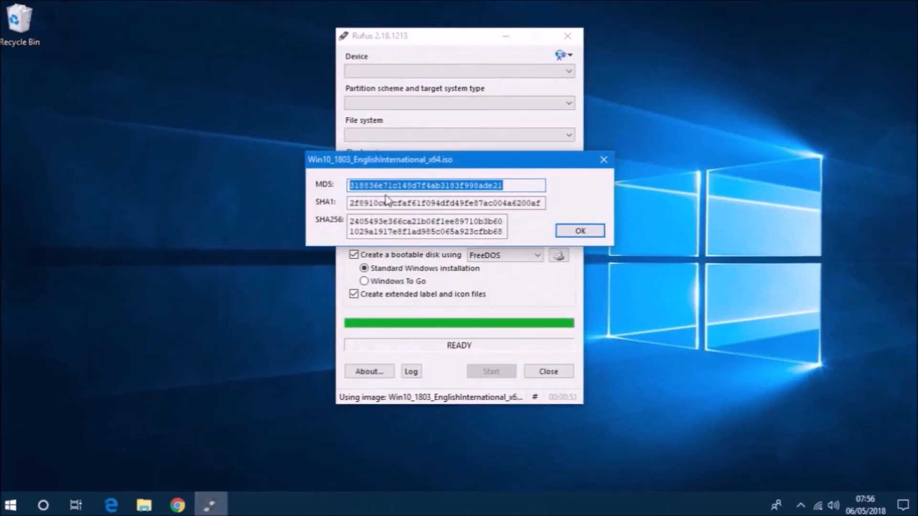
{"action": "right_click", "coordinate": [421, 186]}
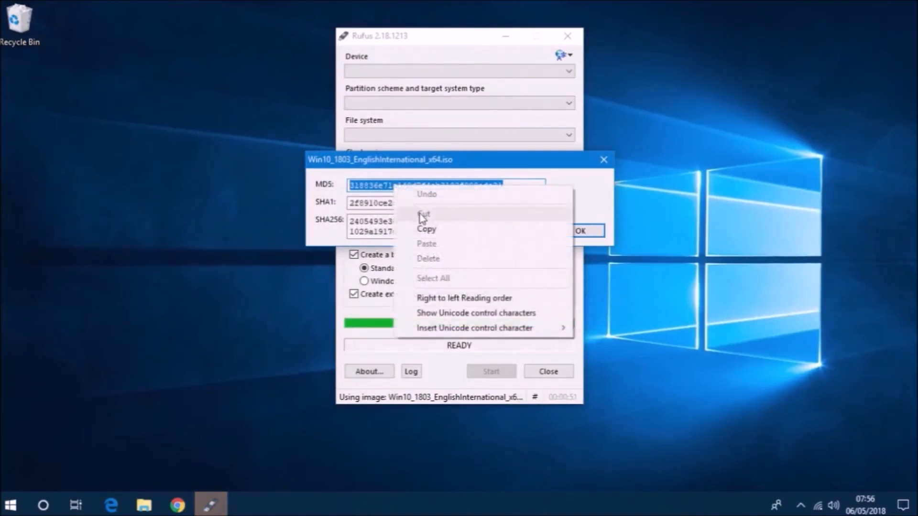